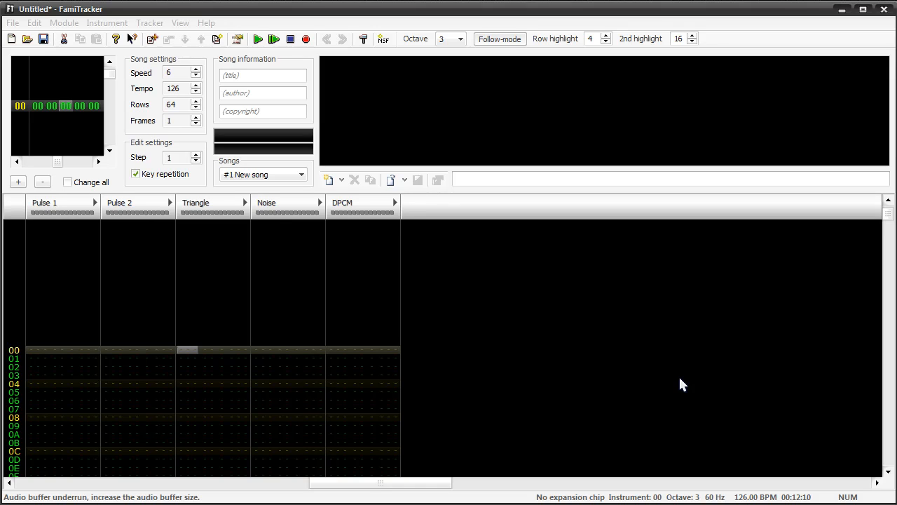
mouse_move(184, 47)
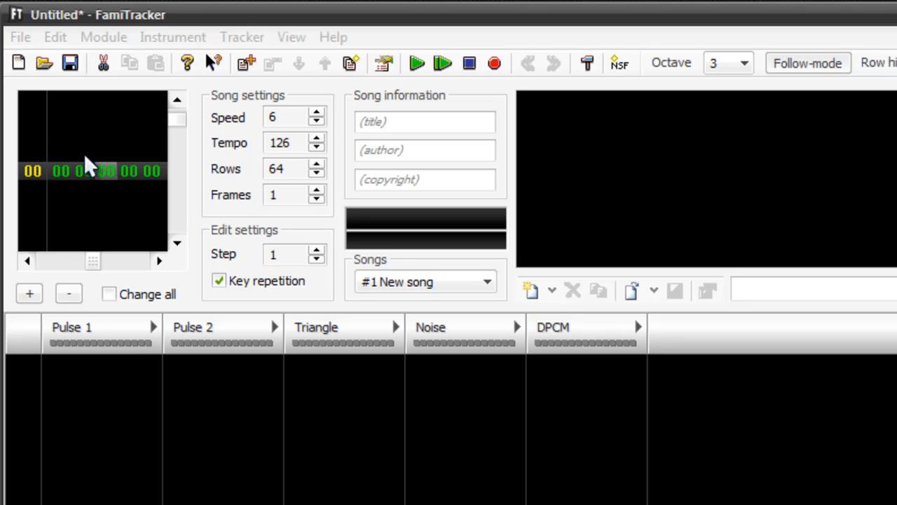
mouse_move(312, 185)
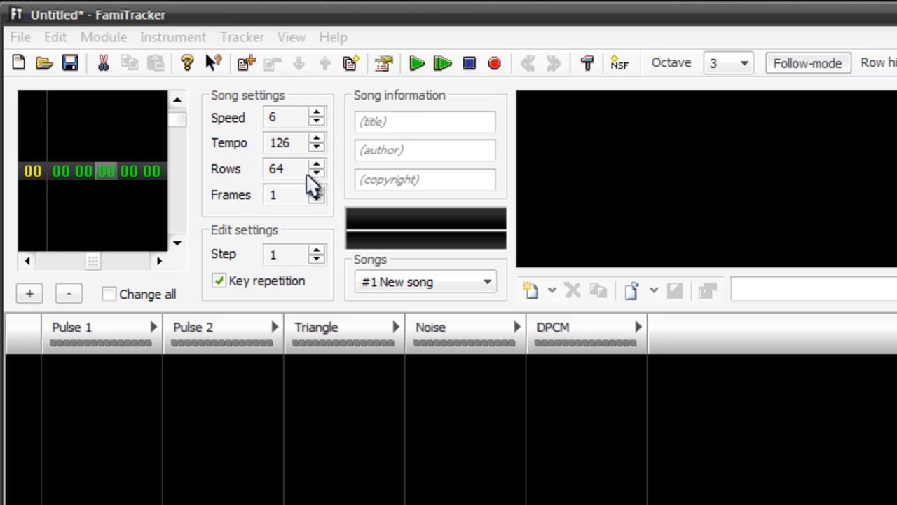
Step: Raise the song's Frames count to 3 and look down through the empty pattern rows
click(317, 191)
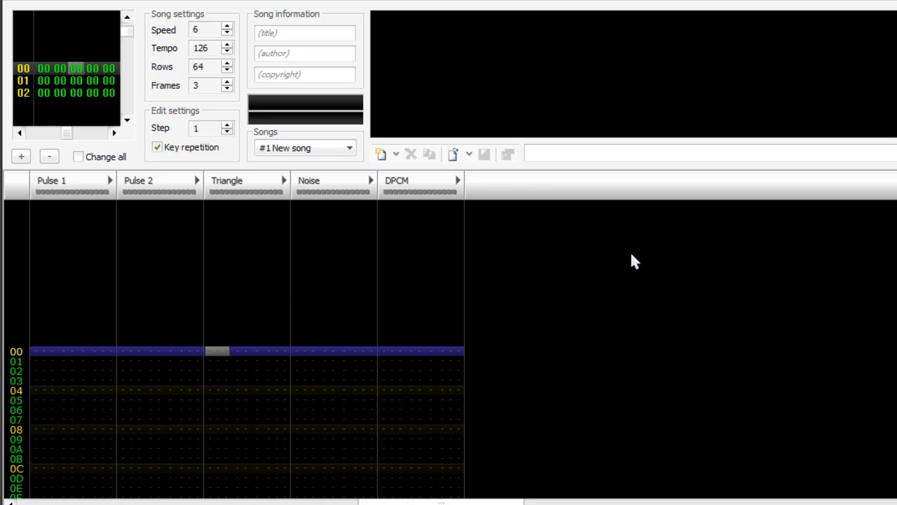
scroll(down, 3)
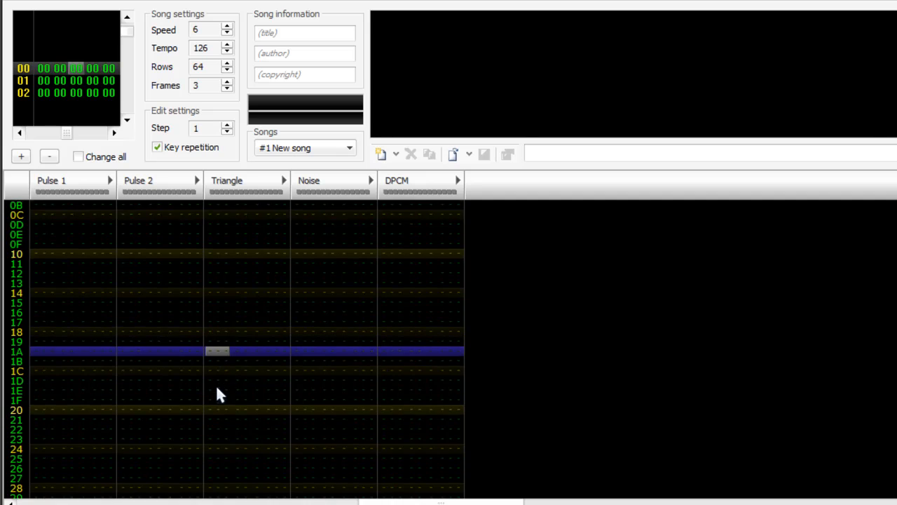
scroll(down, 3)
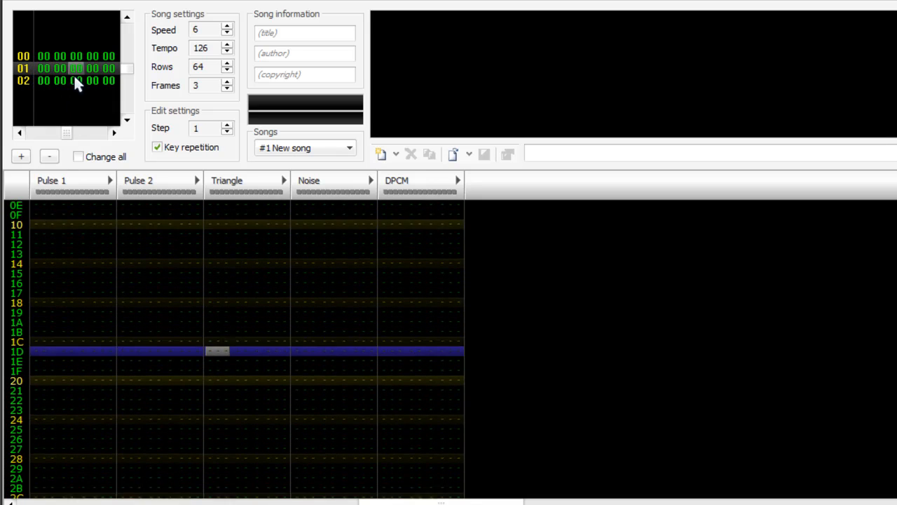
scroll(down, 3)
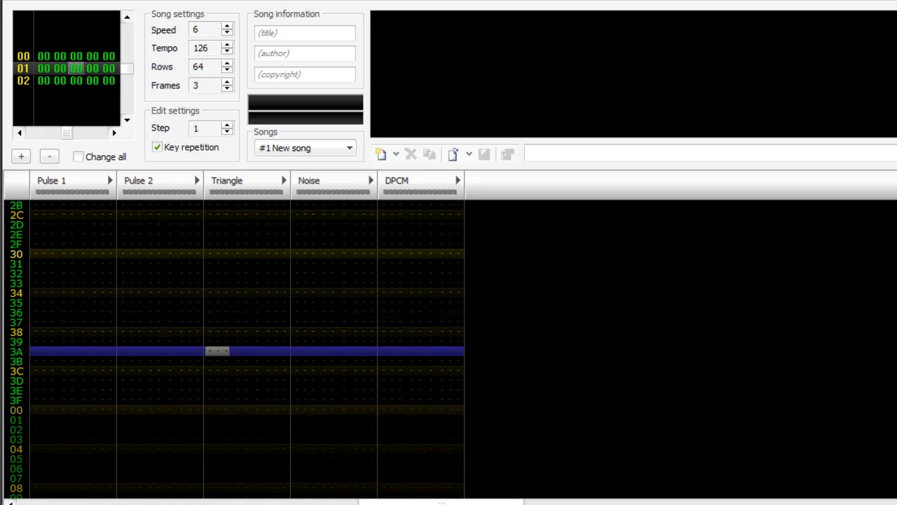
scroll(down, 3)
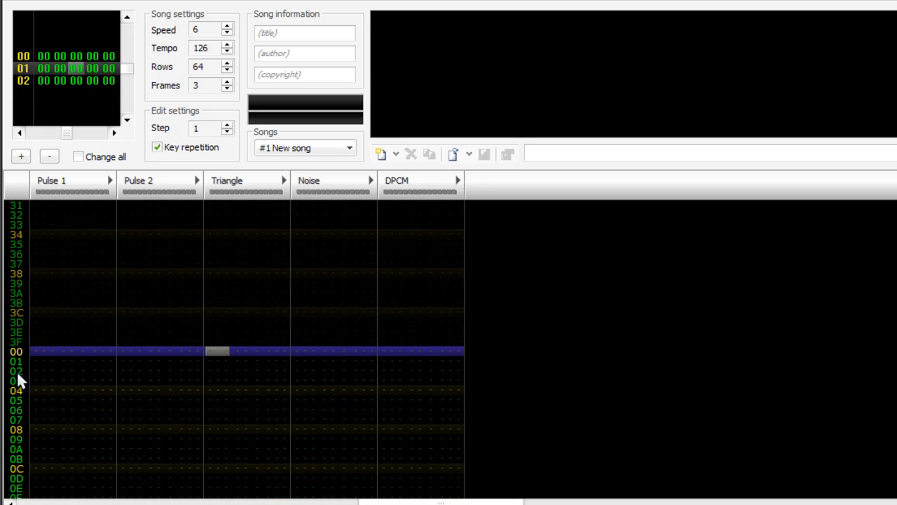
mouse_move(278, 232)
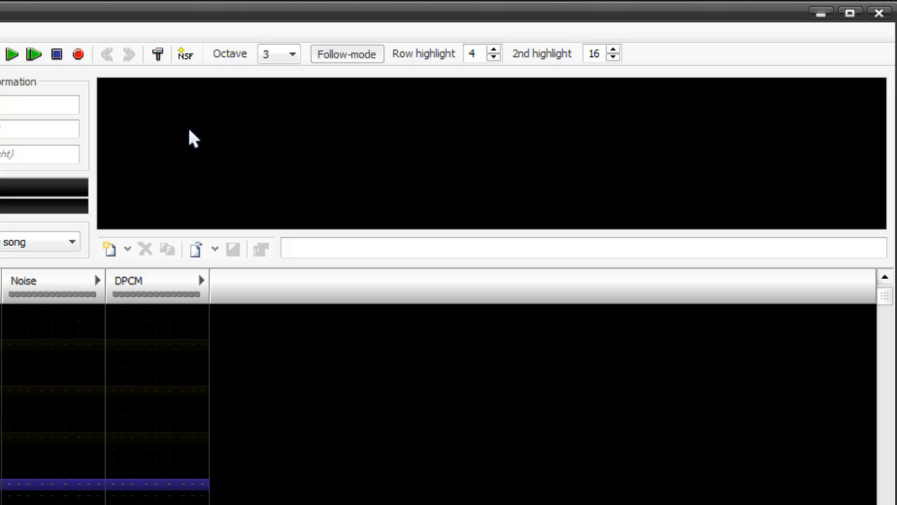
Step: Add a new 2A03 instrument named Bass and set note entry to octave 2
click(109, 249)
text(Bass)
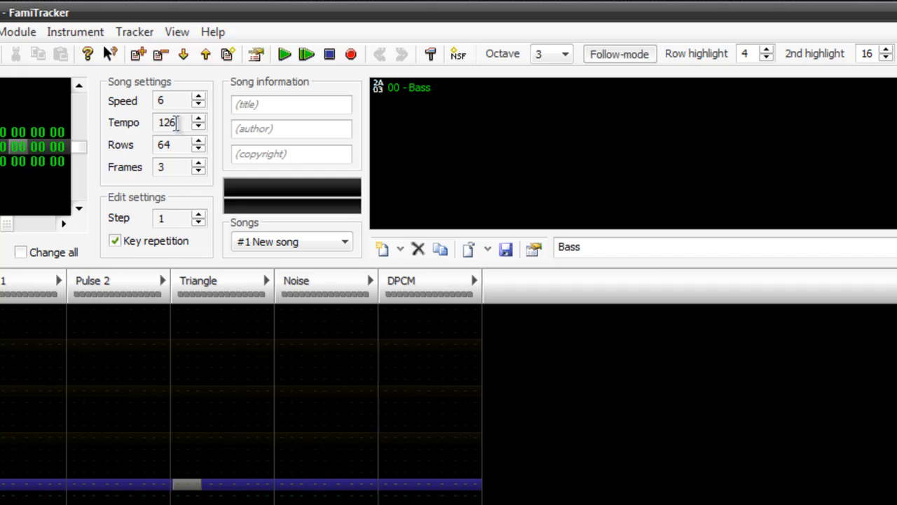
mouse_move(534, 60)
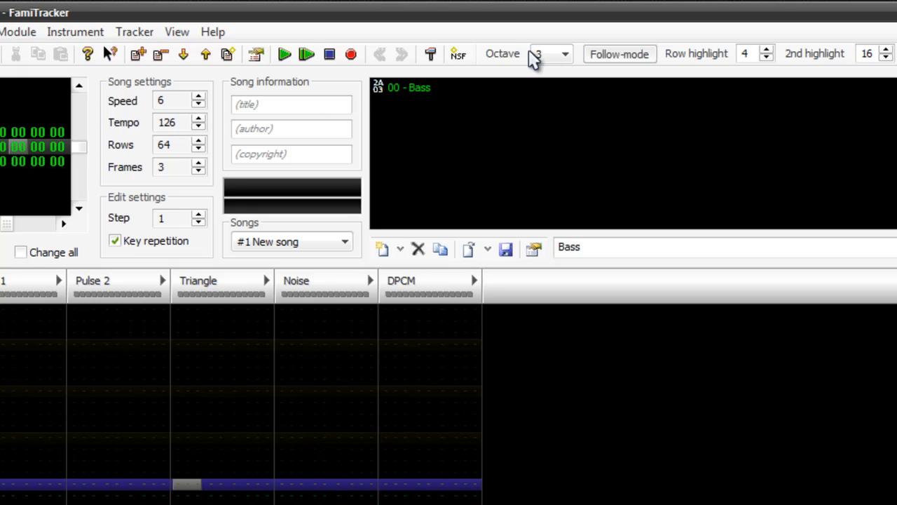
click(563, 53)
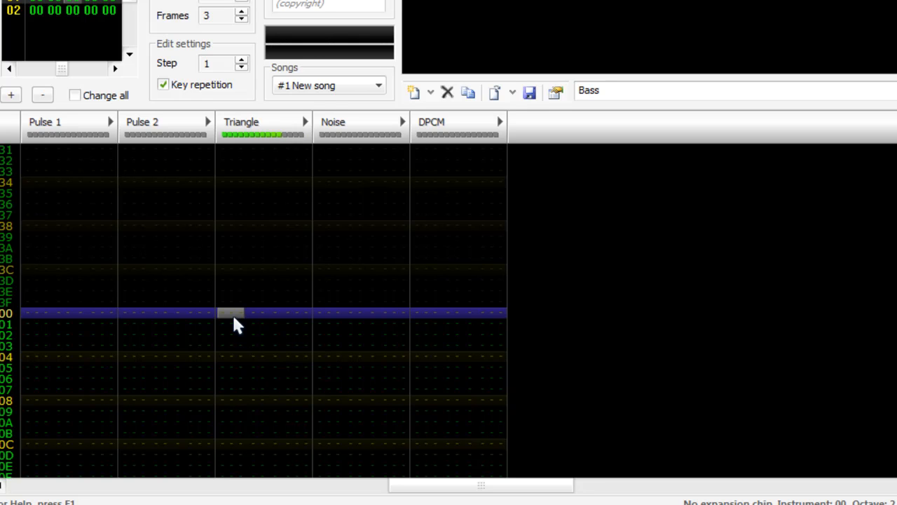
Step: Open the Bass instrument's editor via Edit and audition a note with it
right_click(379, 20)
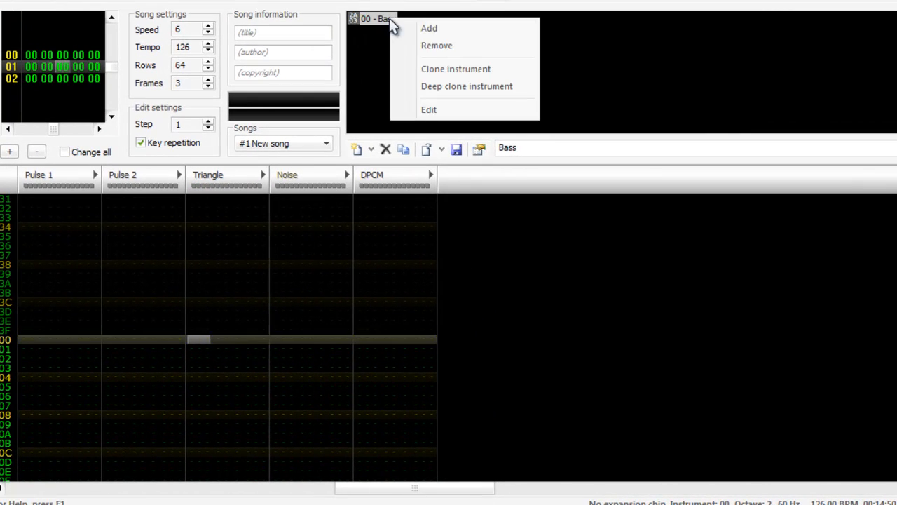
click(429, 109)
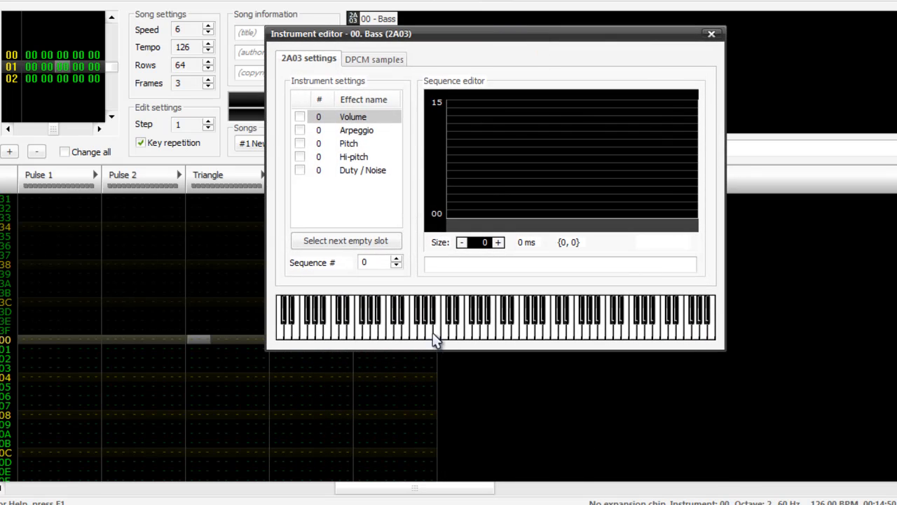
click(407, 323)
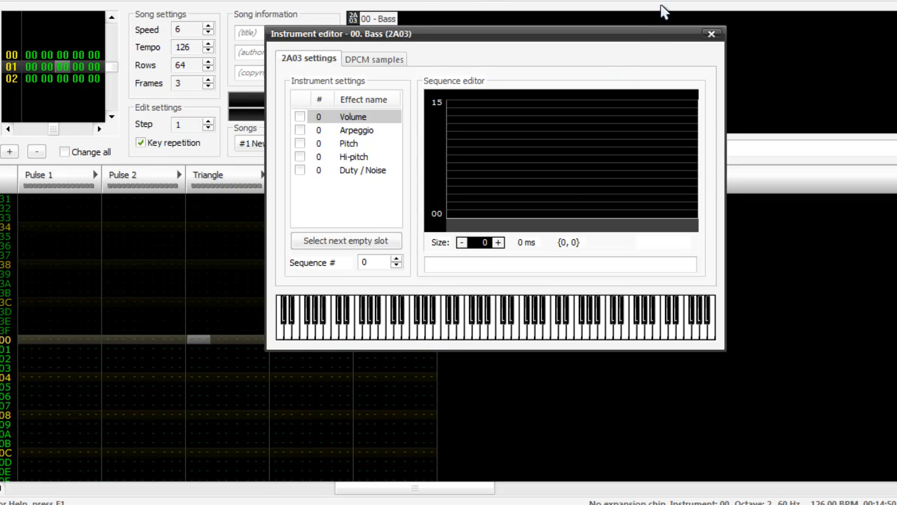
Step: Close the editor and fill the Triangle column with D-2/D-3, F-2/F-3, G-2/G-3 notes every two rows
click(712, 34)
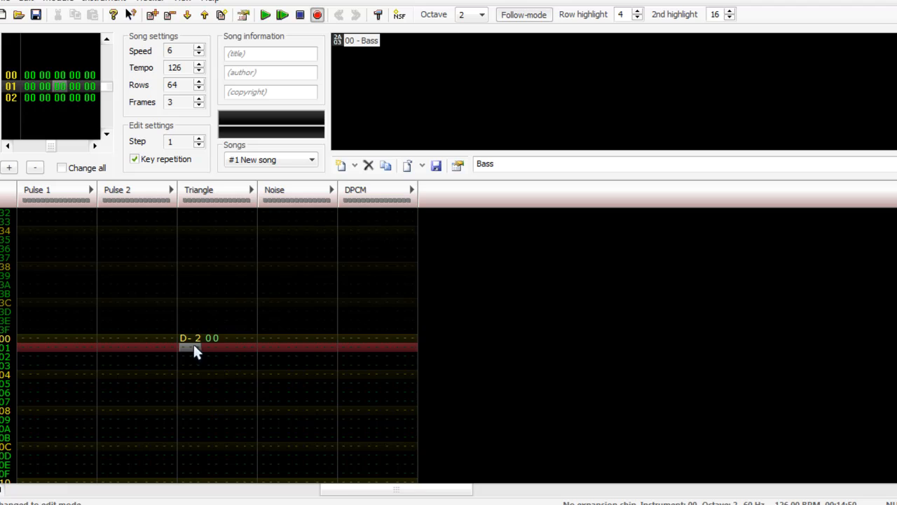
mouse_move(184, 349)
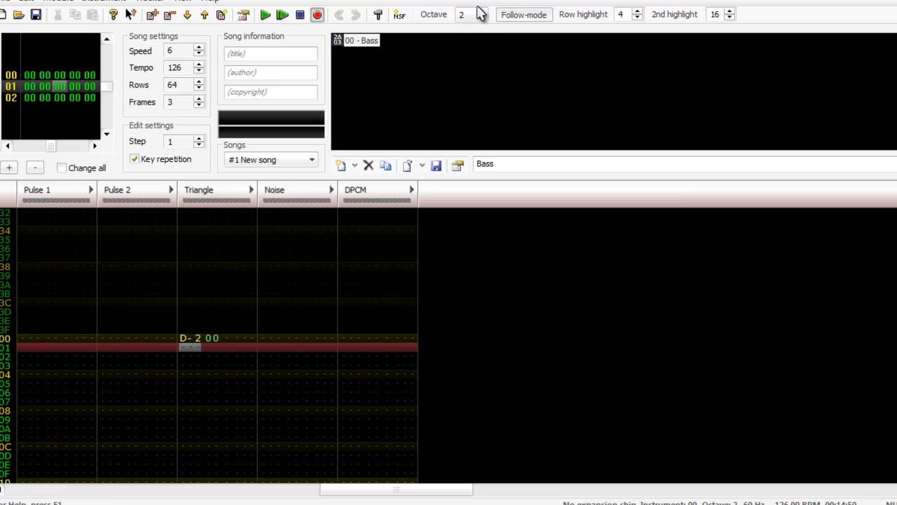
mouse_move(221, 319)
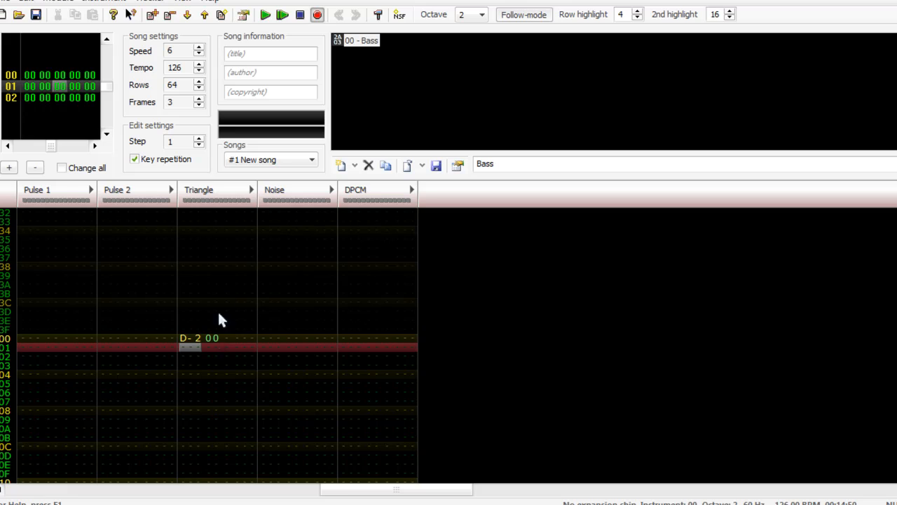
mouse_move(353, 48)
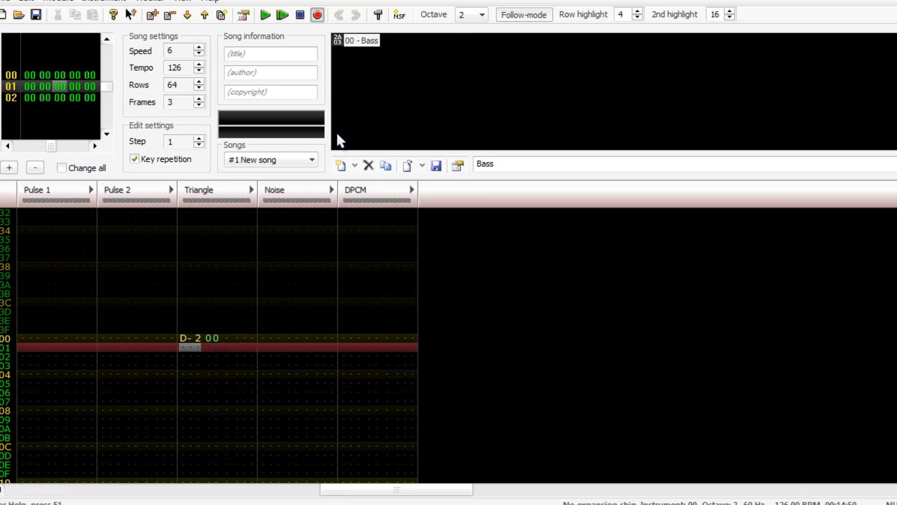
mouse_move(311, 217)
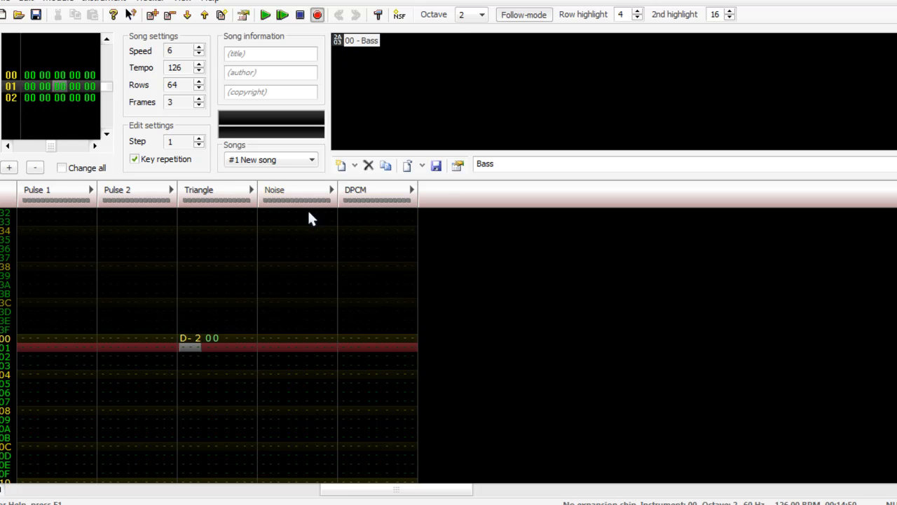
mouse_move(207, 357)
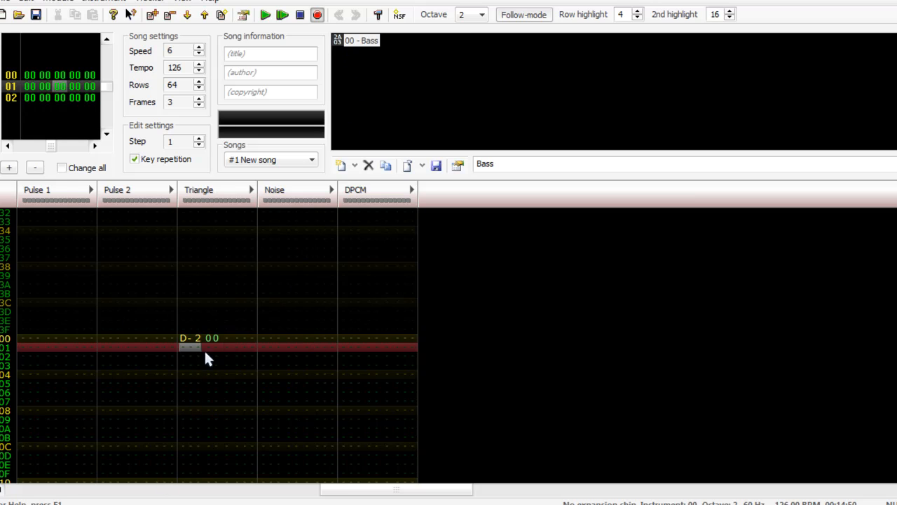
mouse_move(344, 363)
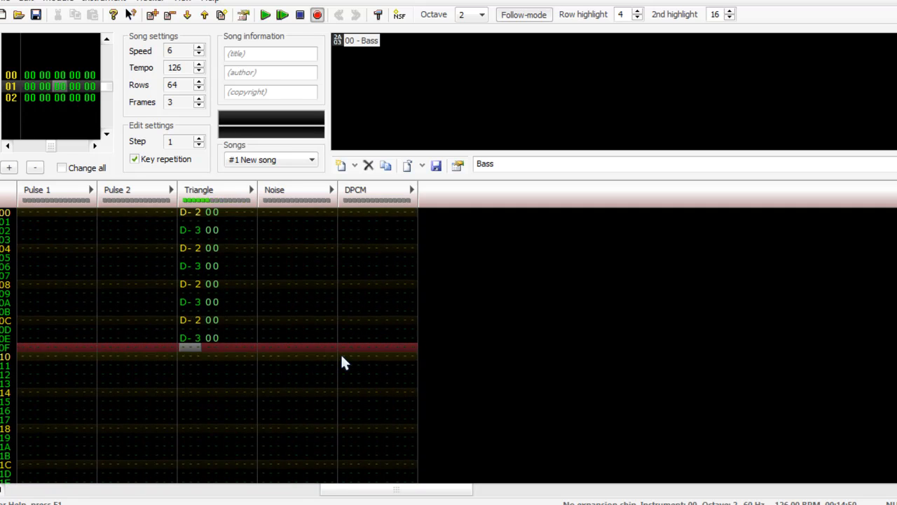
scroll(down, 3)
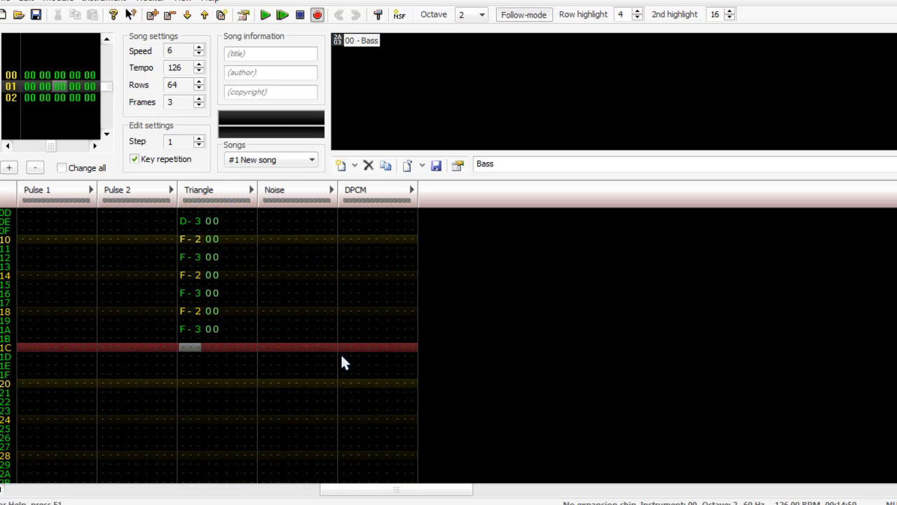
scroll(down, 3)
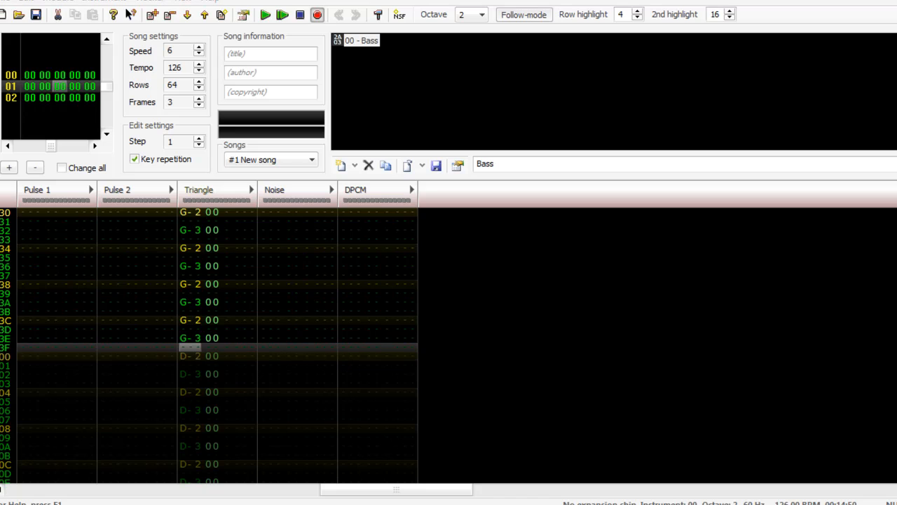
mouse_move(260, 373)
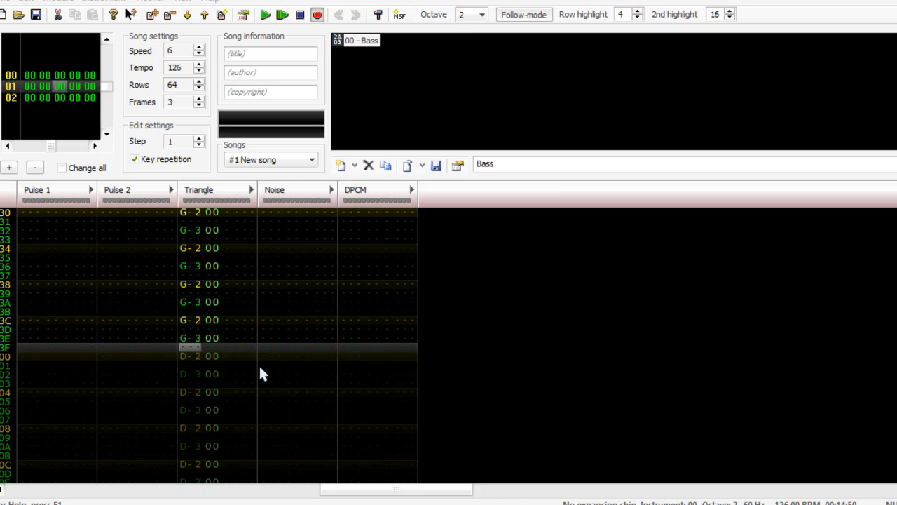
Step: Remove the extra frames and enter a noise note at row 00 of the Noise column
click(199, 105)
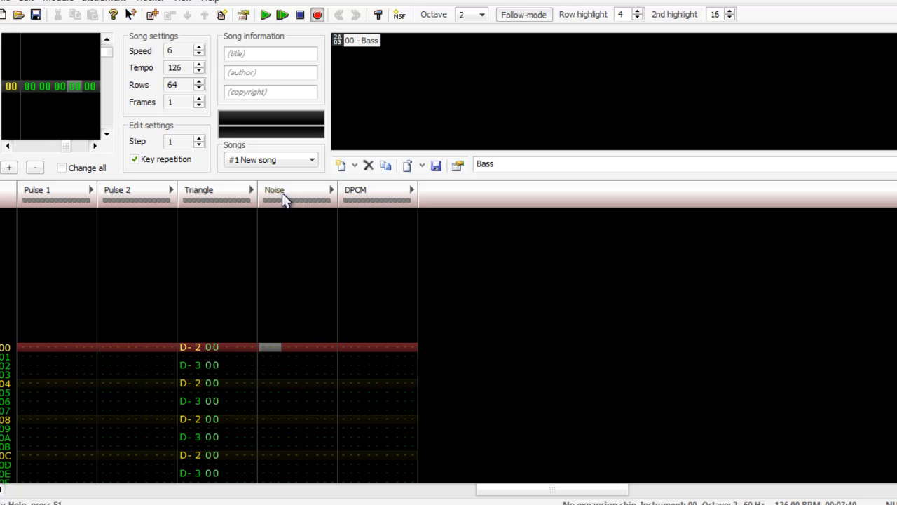
mouse_move(291, 342)
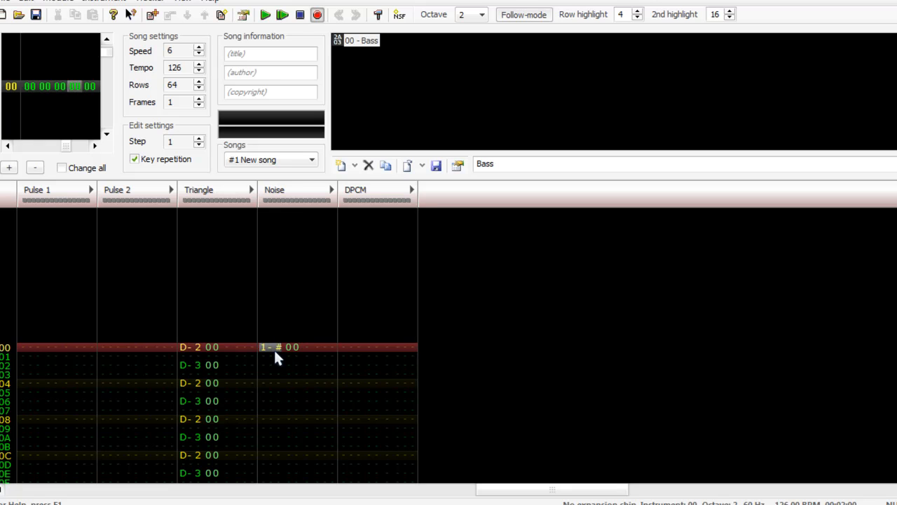
Step: Add a second instrument to the song and open its instrument editor
right_click(361, 40)
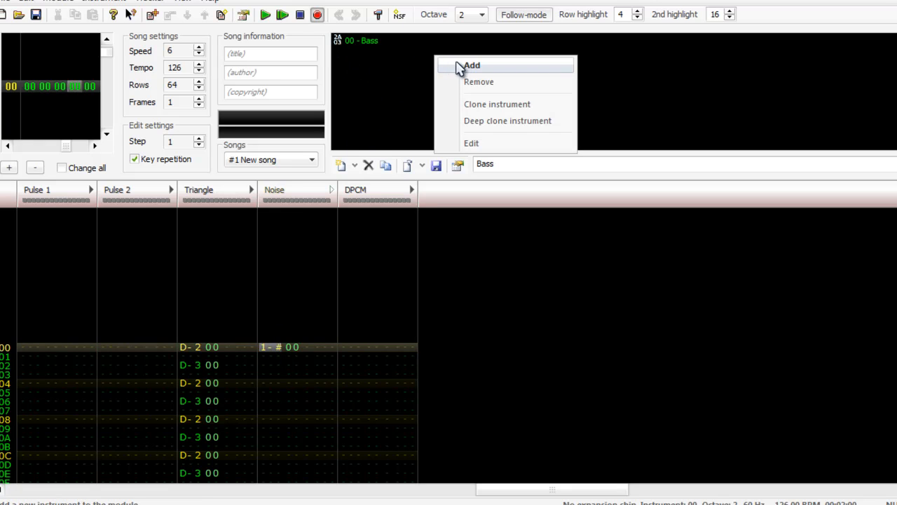
click(471, 66)
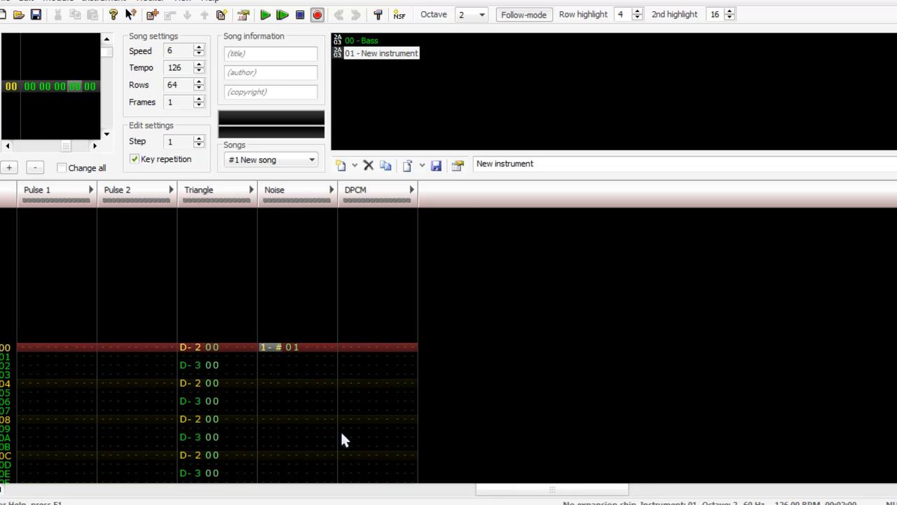
click(431, 165)
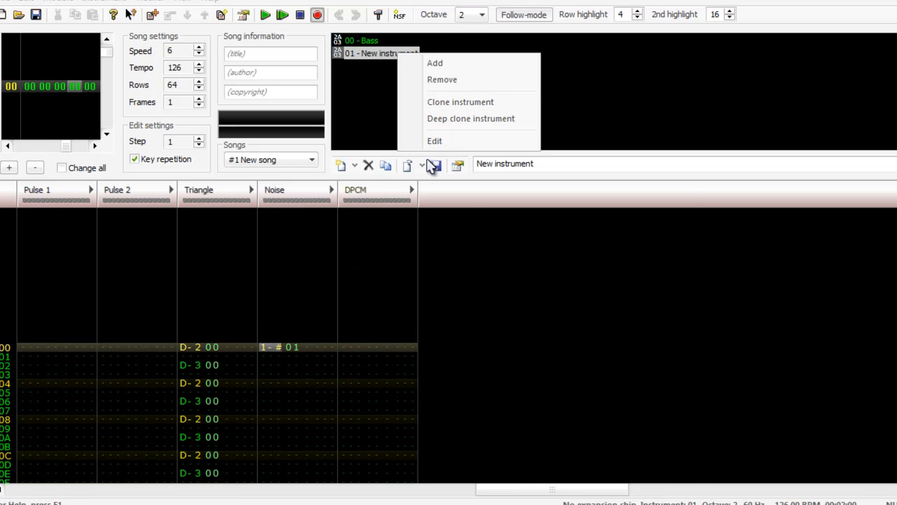
click(434, 140)
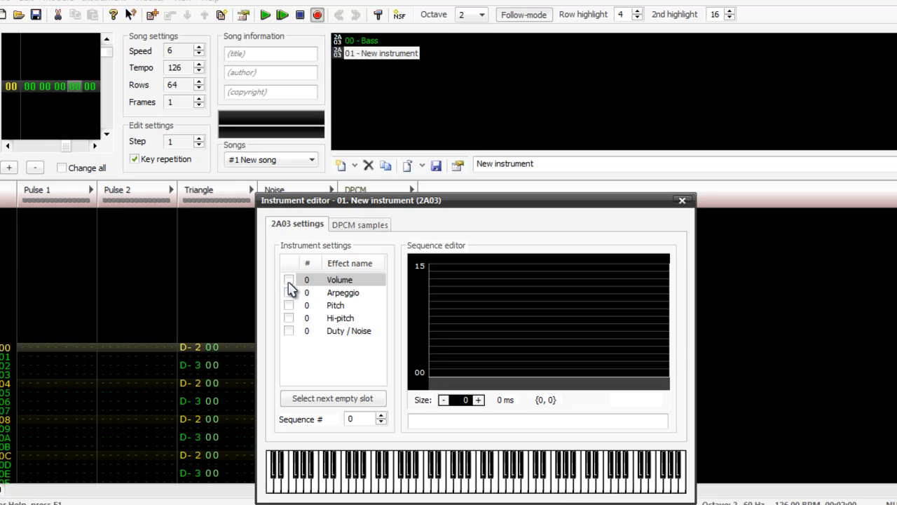
Step: Enable Volume with Size 6, set 12-12-12 then 0 on the remaining steps, and close the editor
click(289, 280)
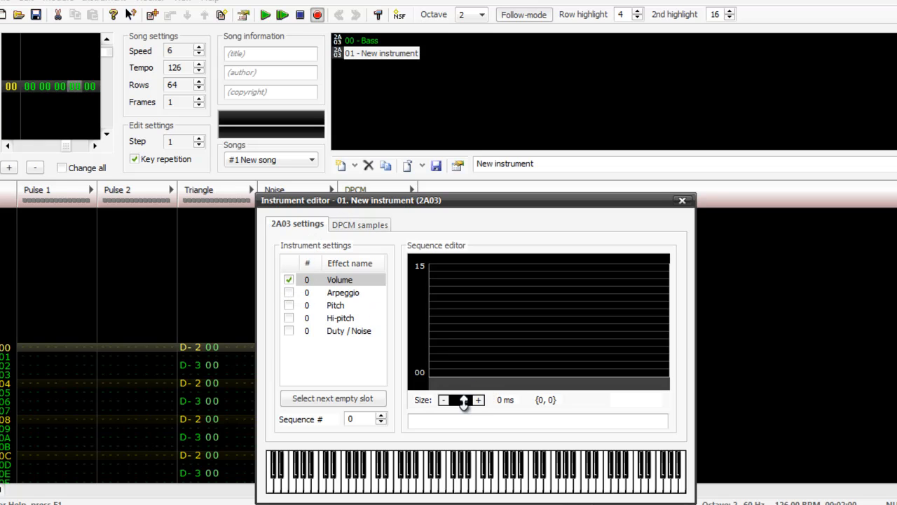
click(478, 400)
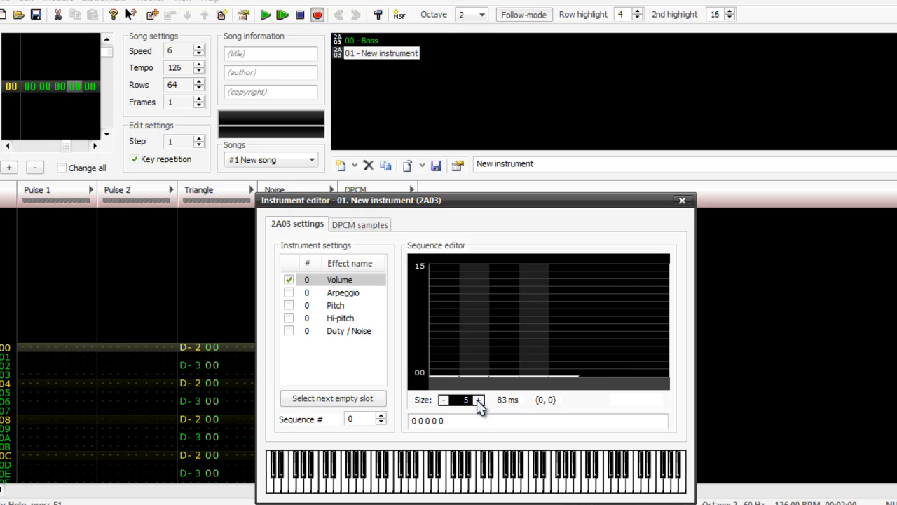
click(478, 400)
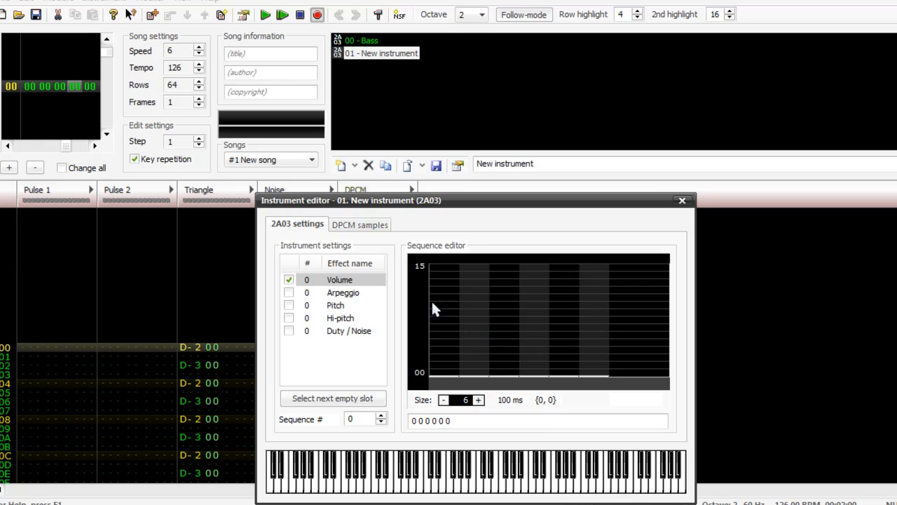
click(443, 294)
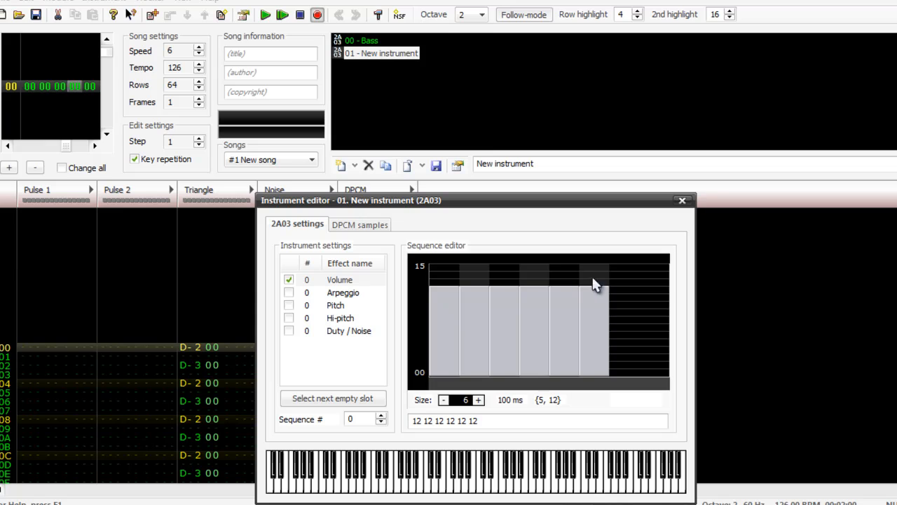
click(532, 376)
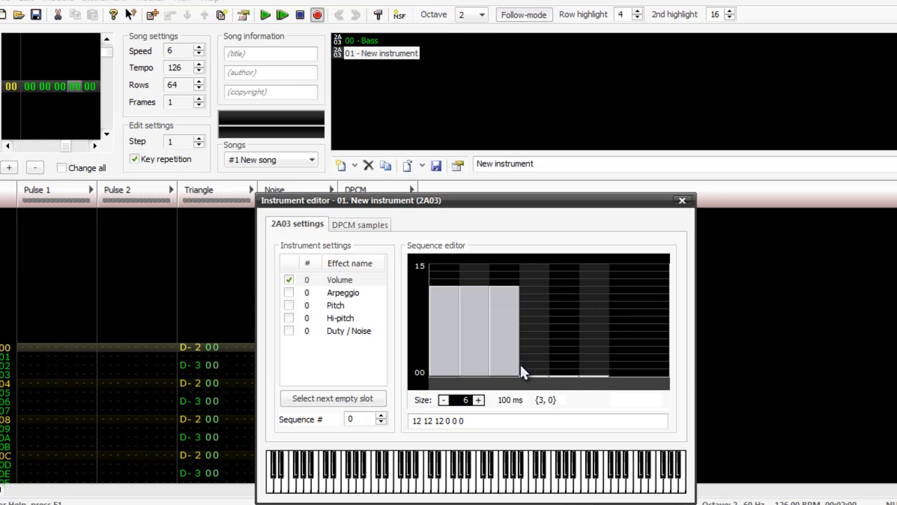
mouse_move(549, 330)
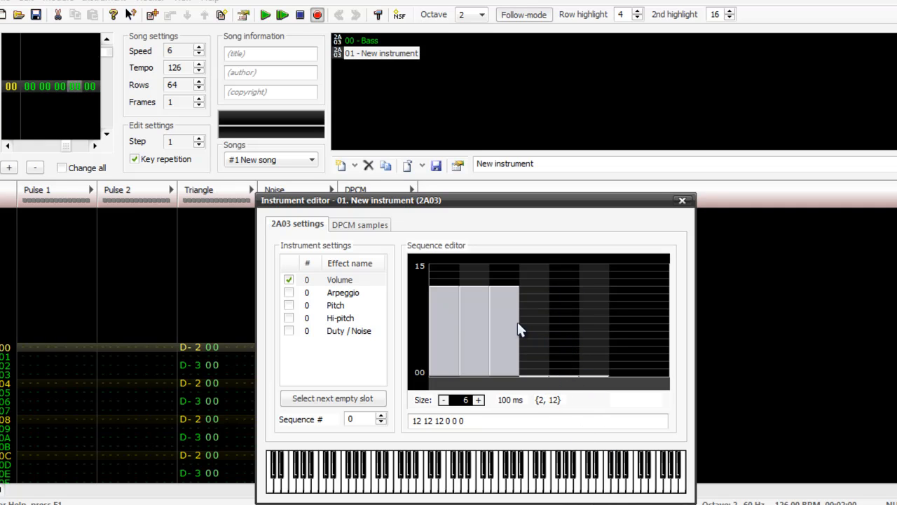
mouse_move(519, 325)
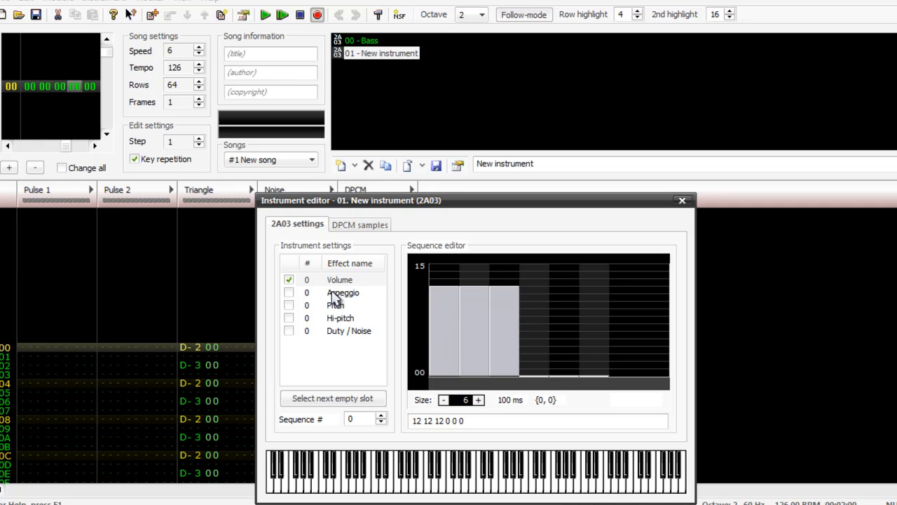
mouse_move(302, 324)
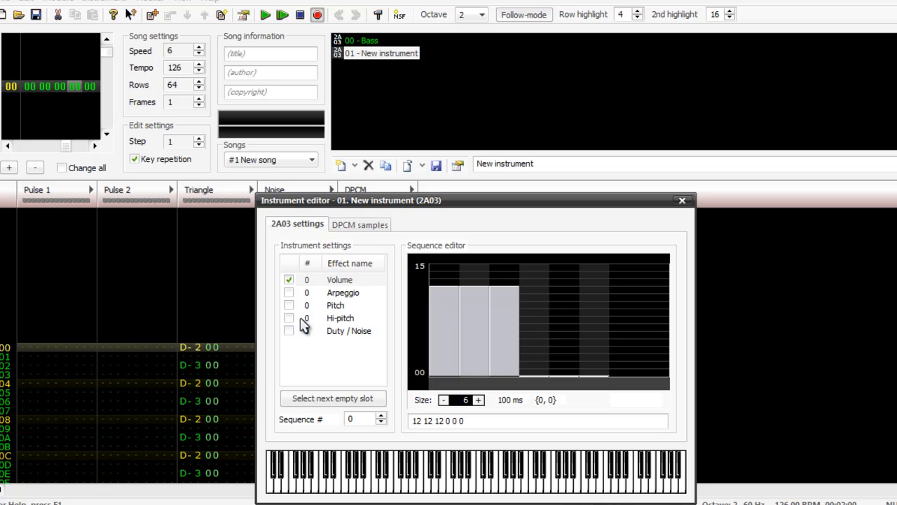
click(681, 200)
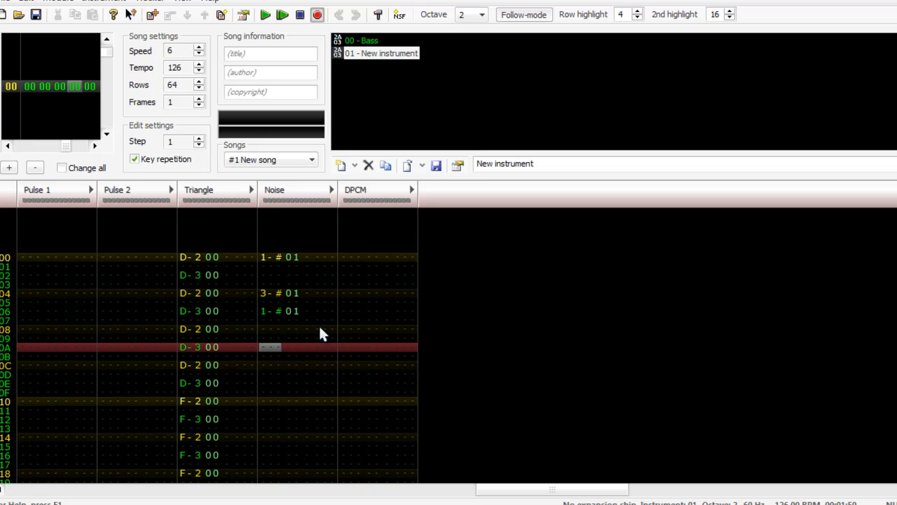
Step: Review the noise pattern rows and rename the second instrument to Drums
scroll(down, 3)
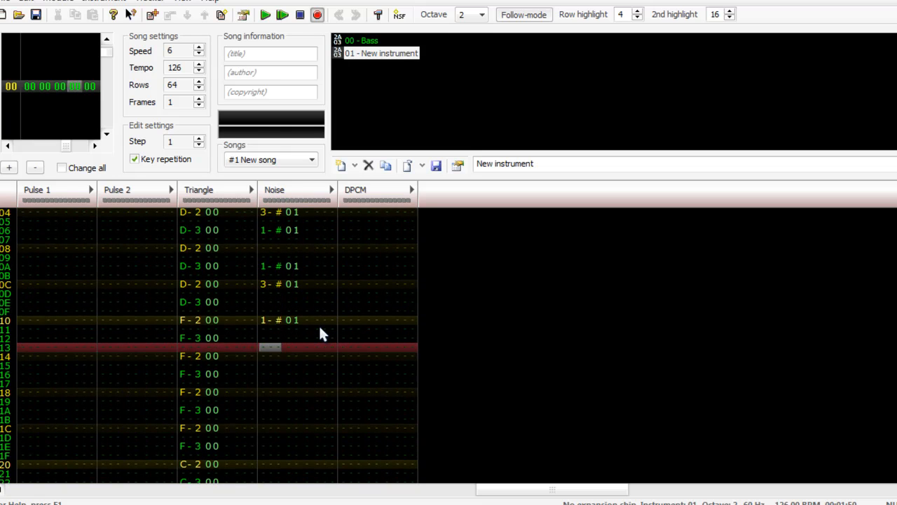
scroll(down, 3)
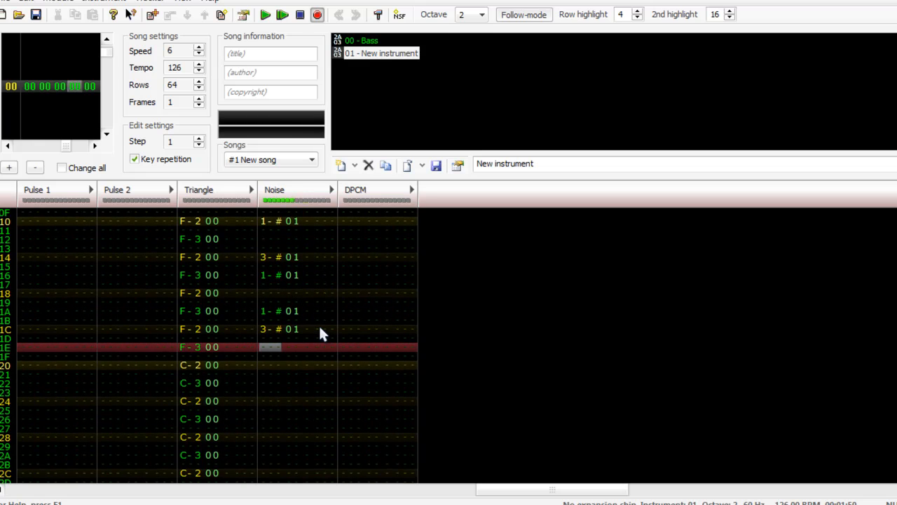
scroll(down, 3)
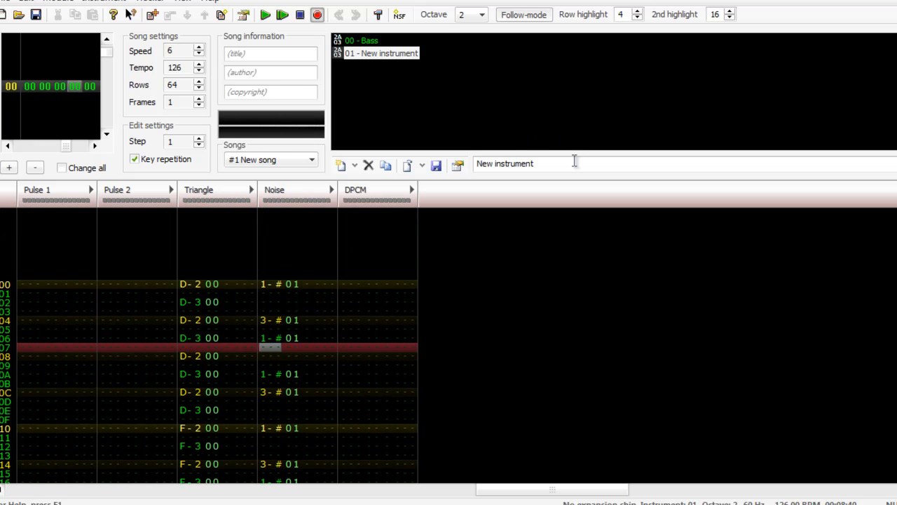
text(Drums)
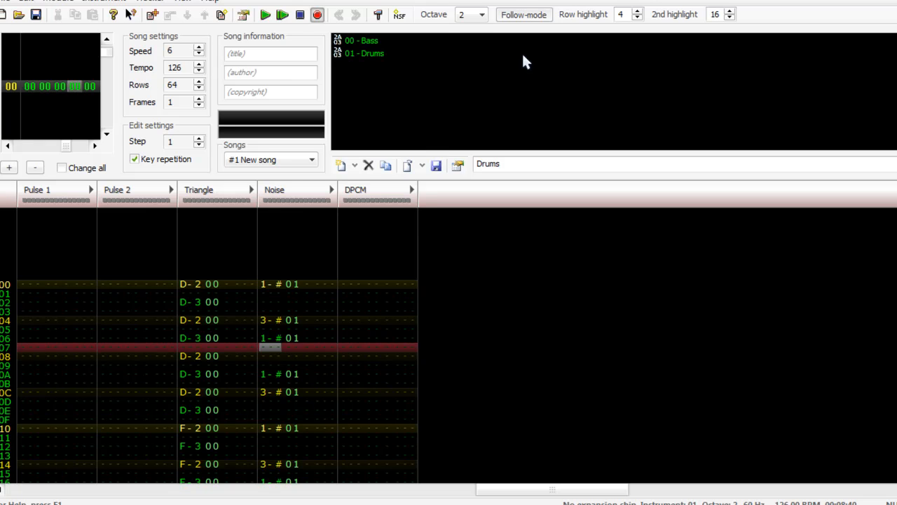
mouse_move(39, 294)
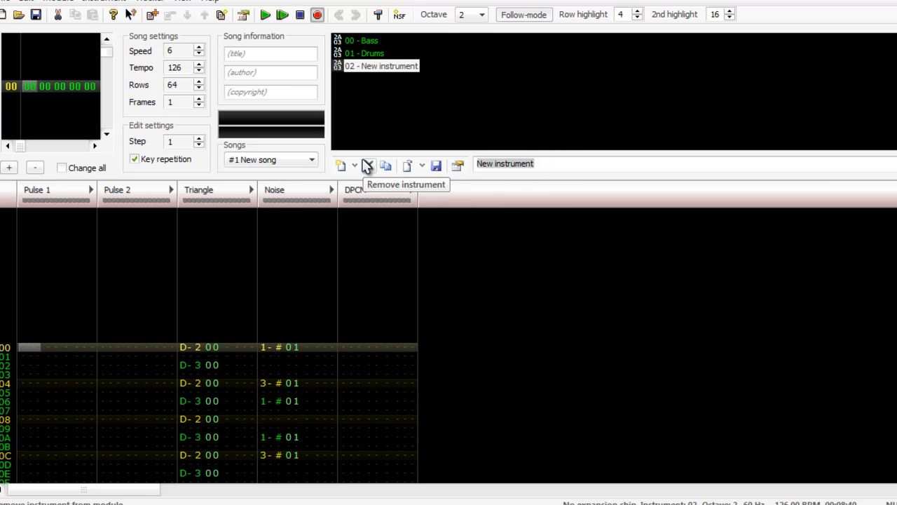
Step: Name the third instrument Melody and open its editor via Edit
text(Melody)
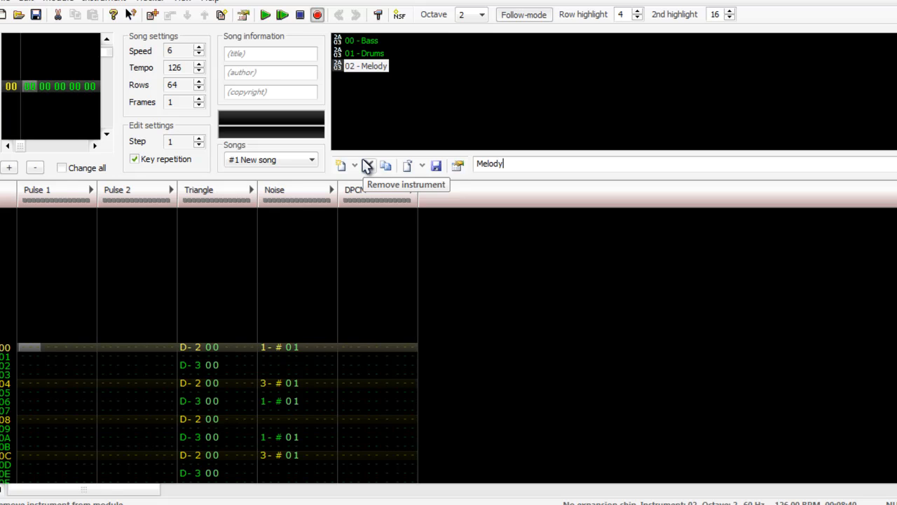
right_click(364, 66)
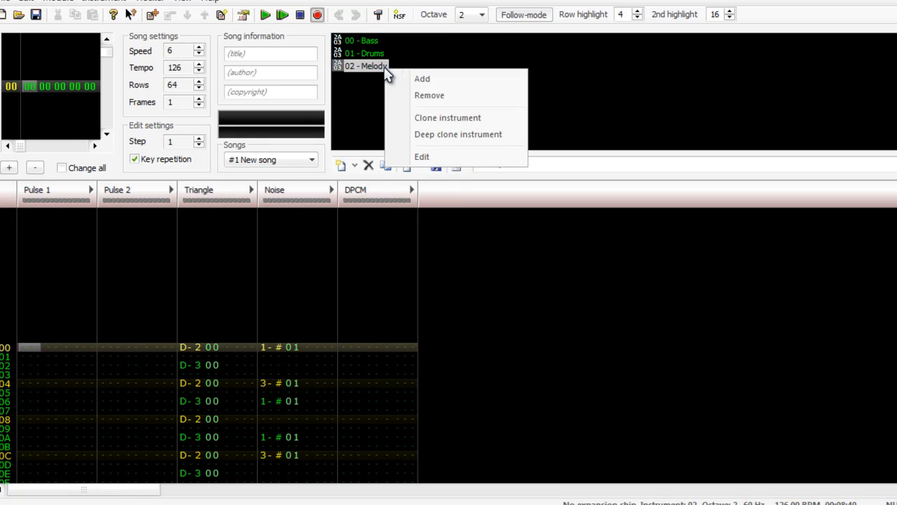
click(420, 157)
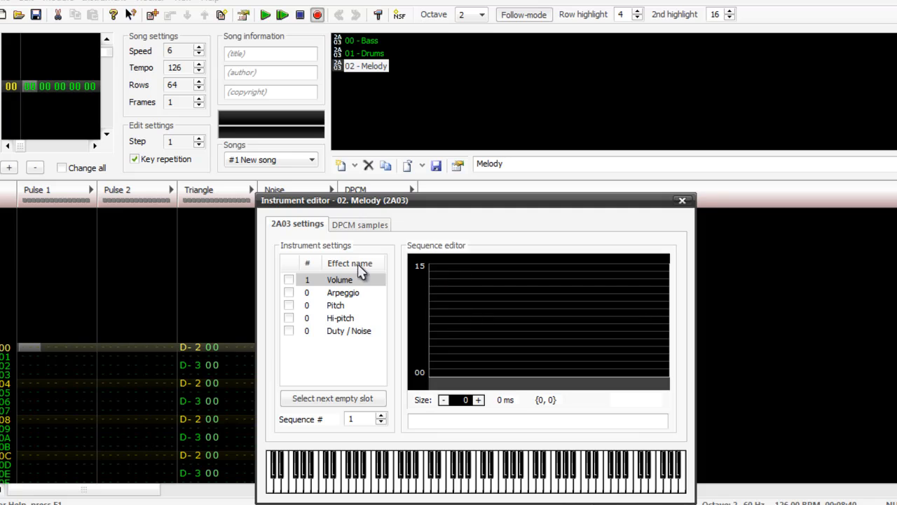
Step: Enable Volume with Size 9, eight steps at 12 and the last at 0, then close the editor
click(289, 278)
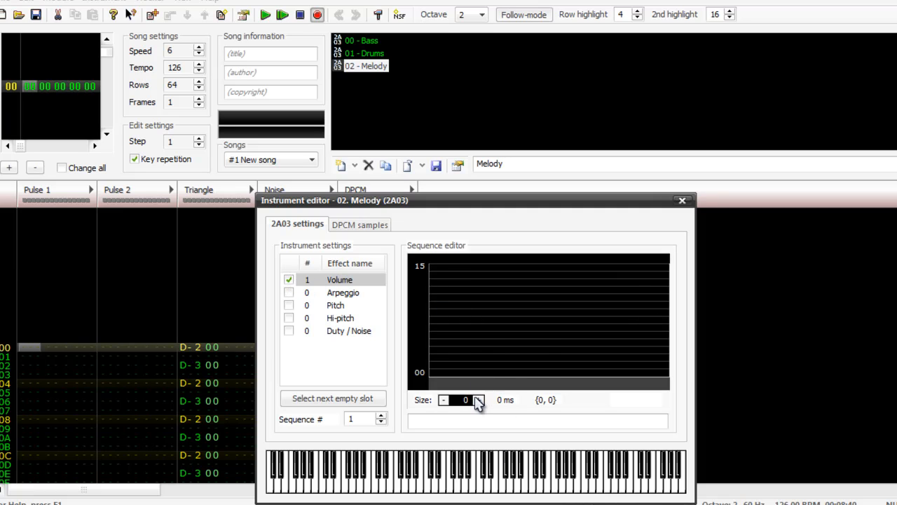
click(480, 397)
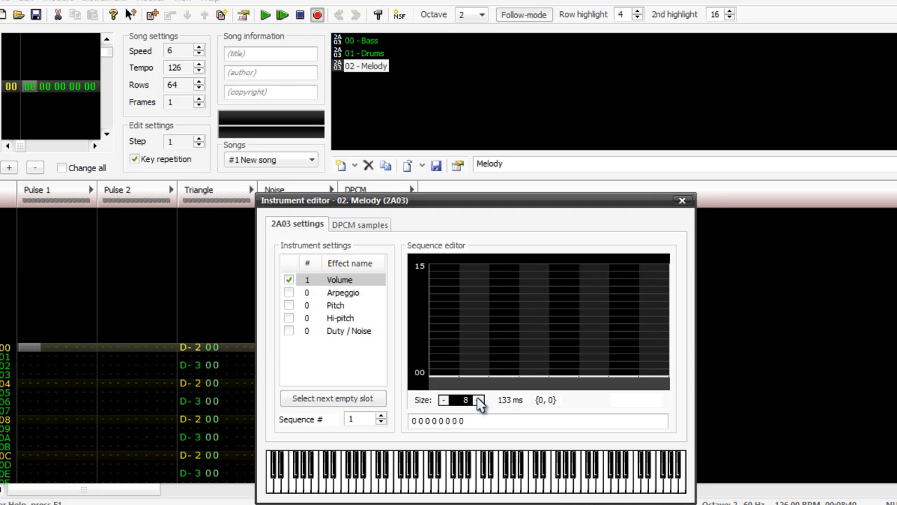
click(478, 399)
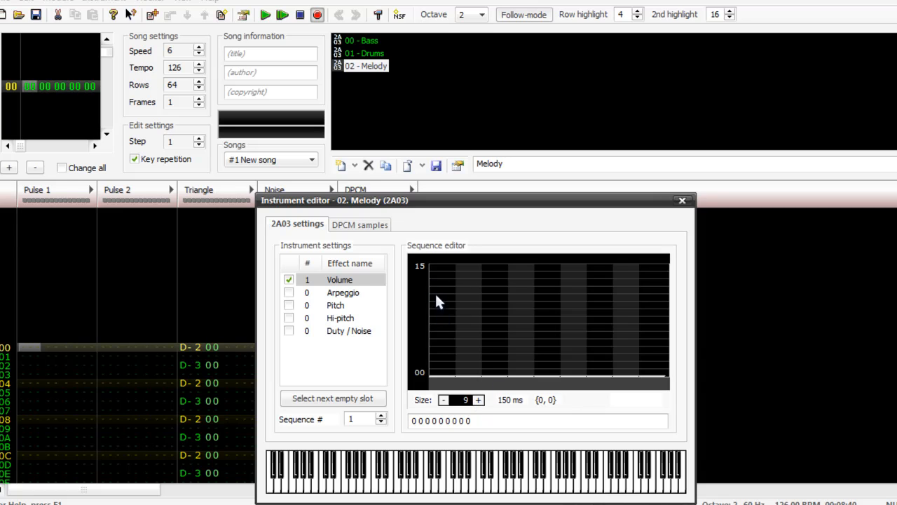
drag(431, 287, 533, 288)
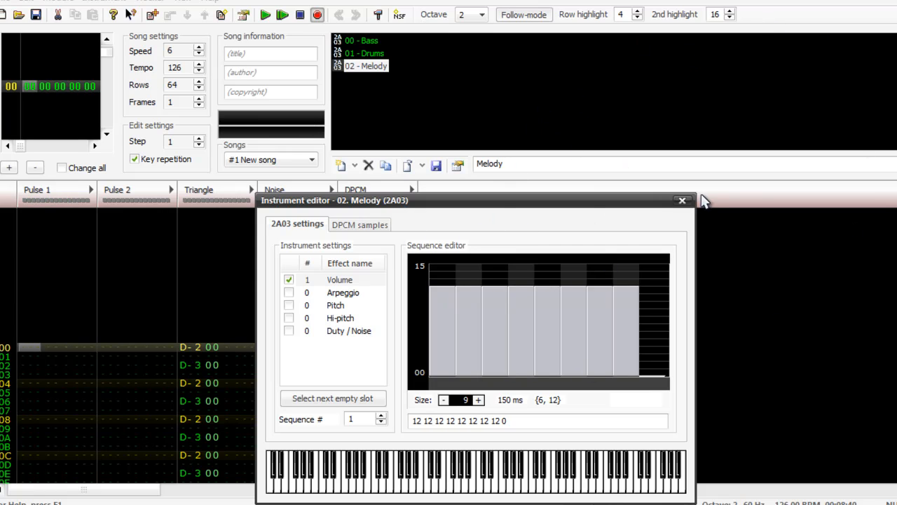
click(681, 200)
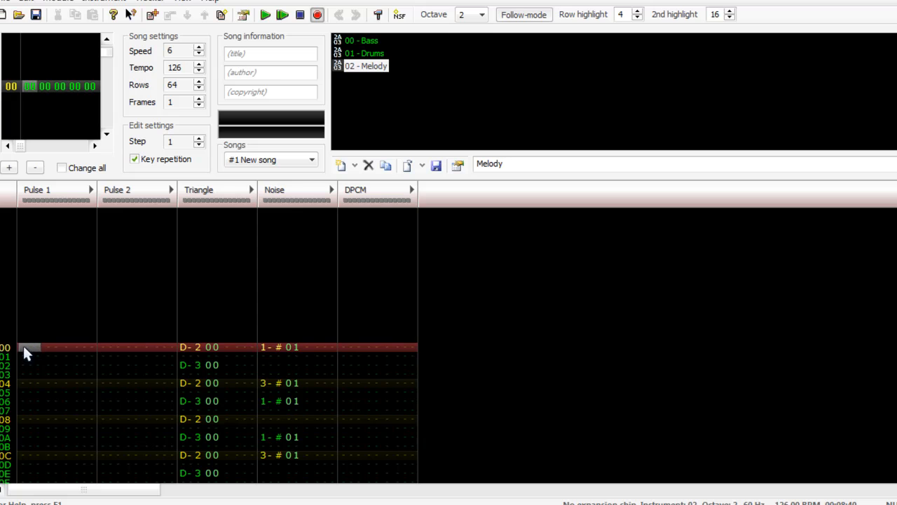
Step: Enter an F-3, E-3, D-3, C-3 melody in Pulse 1 with instrument 02, then open the Module menu
right_click(28, 347)
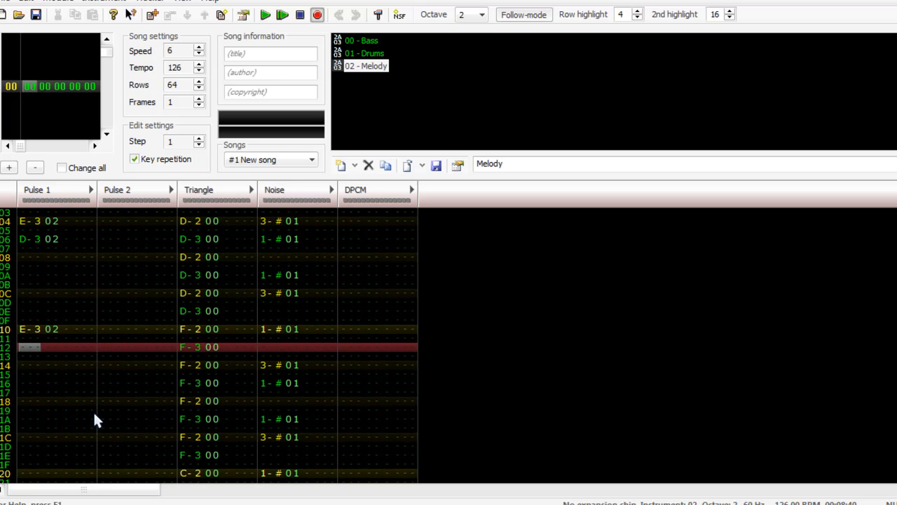
scroll(down, 3)
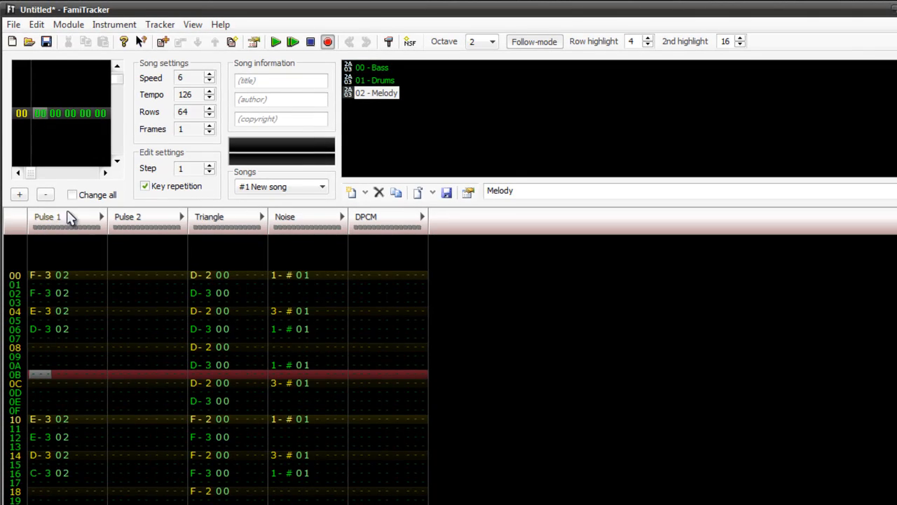
click(67, 24)
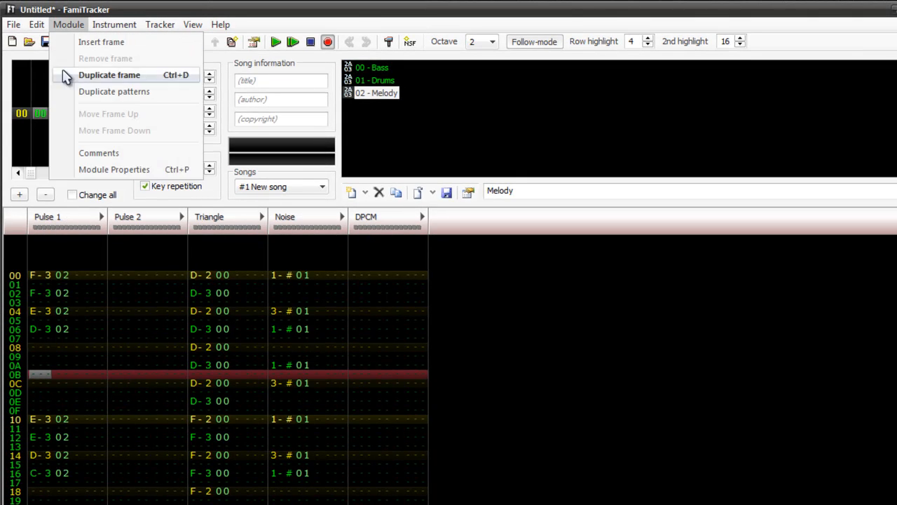
click(113, 168)
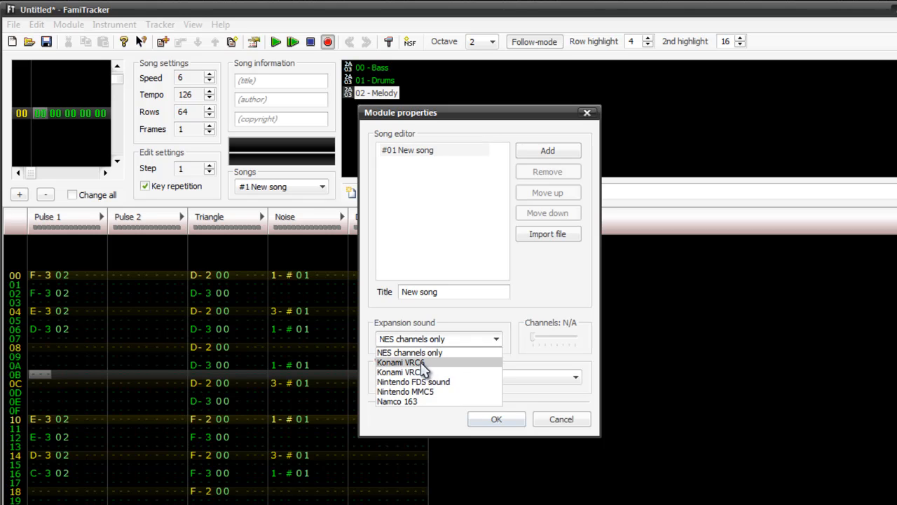
mouse_move(385, 353)
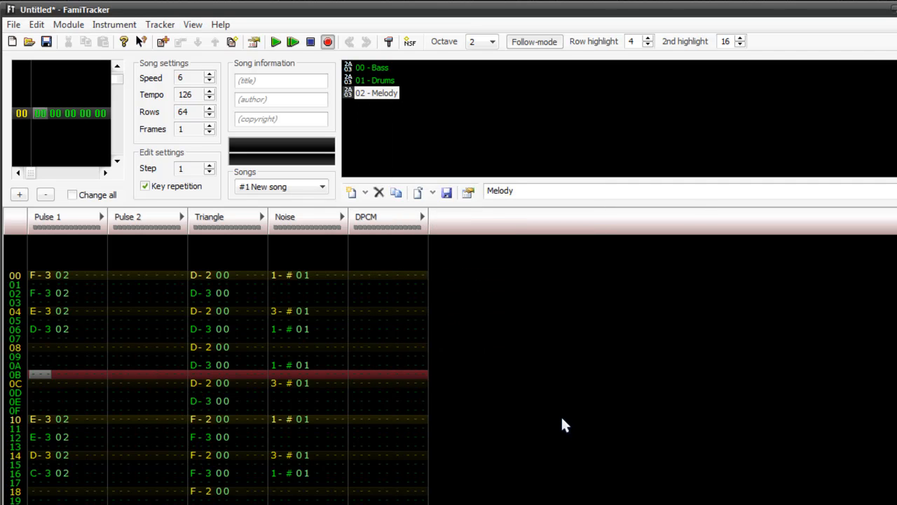
click(275, 42)
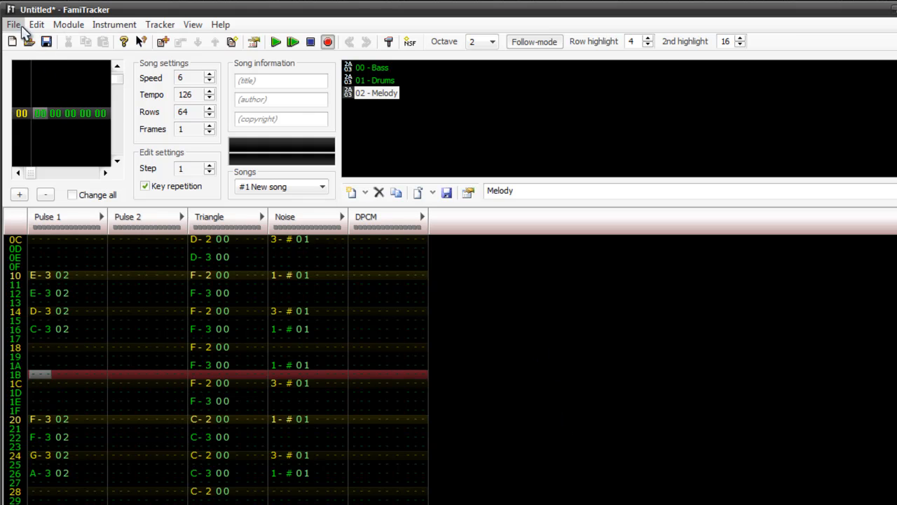
Step: Review the File menu's save, import and export options for the song
click(12, 26)
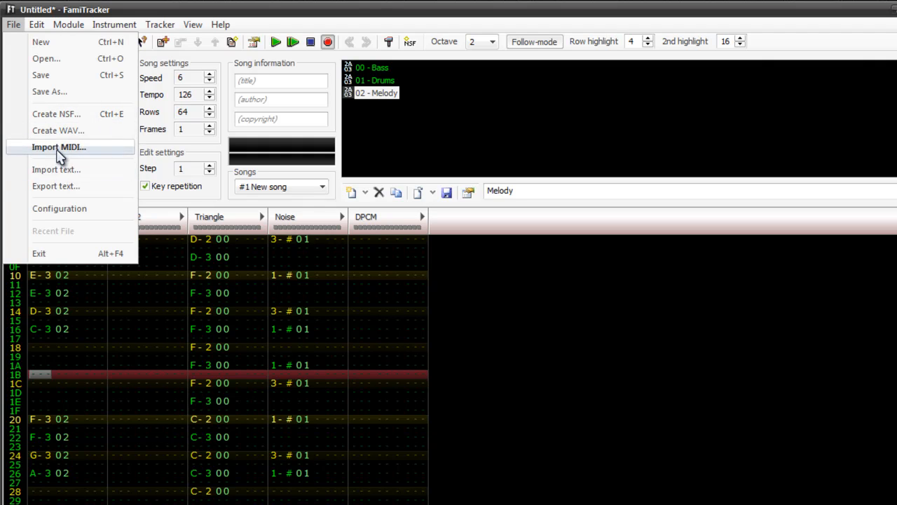
mouse_move(43, 185)
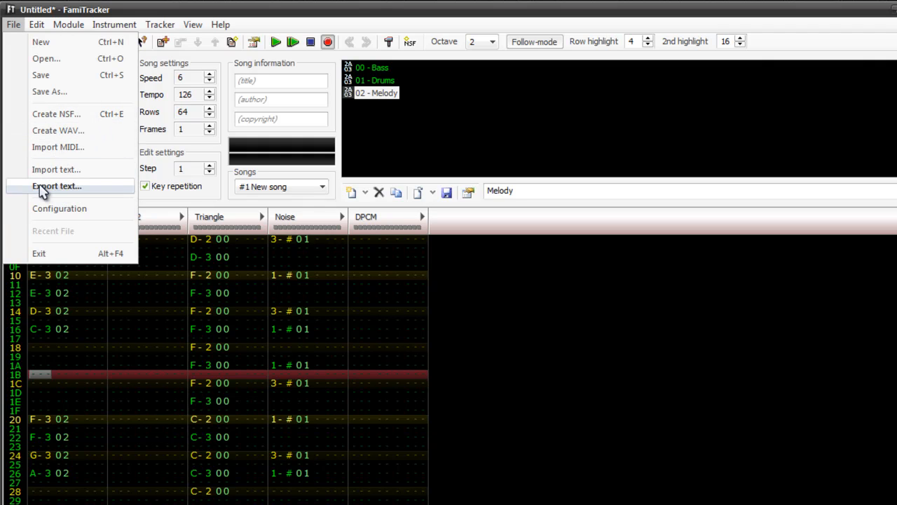